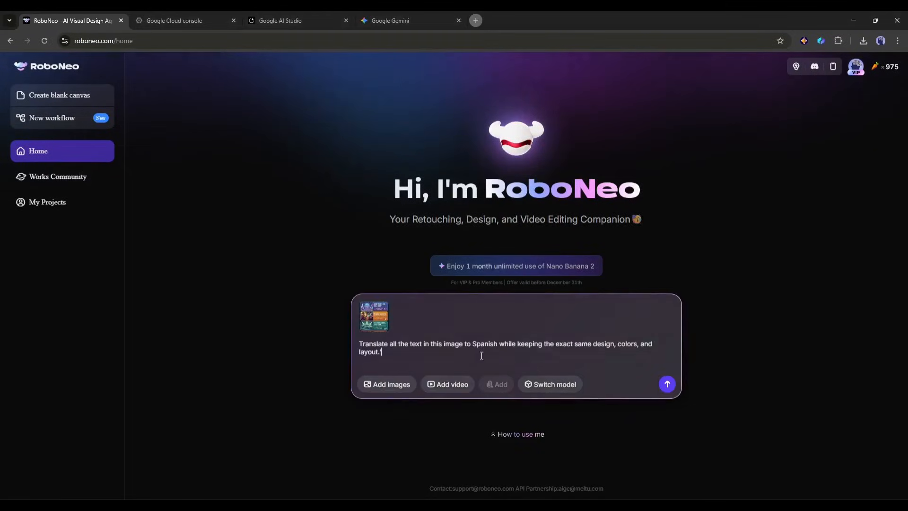
Send the Spanish poster translation with Nano Banana 2, then draft a French, German and Japanese request
drag(388, 343, 651, 343)
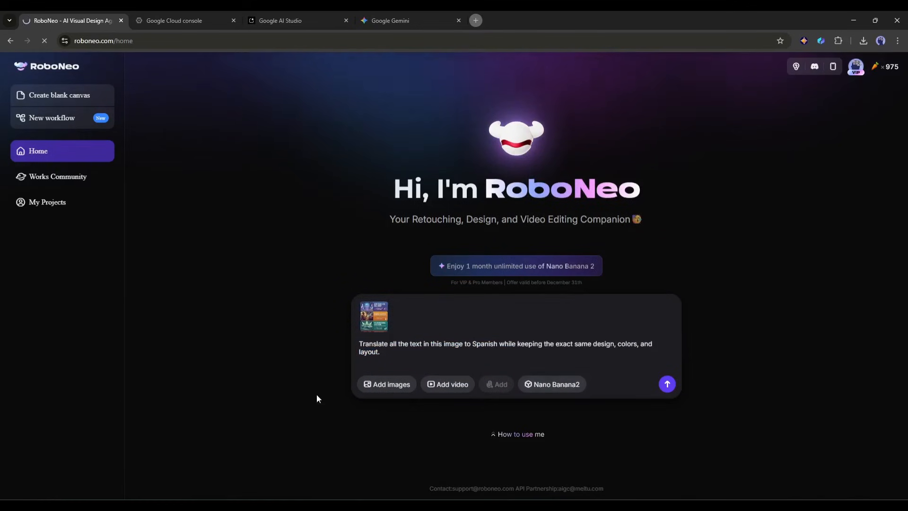
click(666, 387)
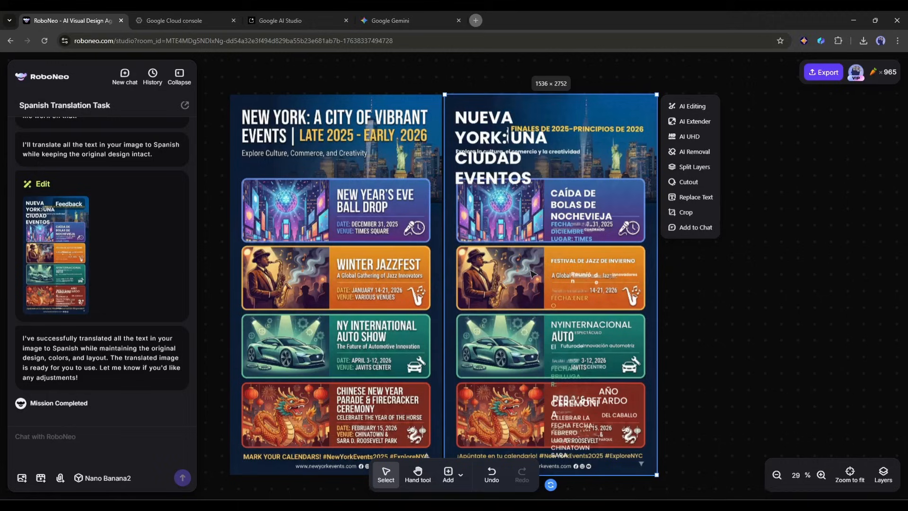
mouse_move(482, 312)
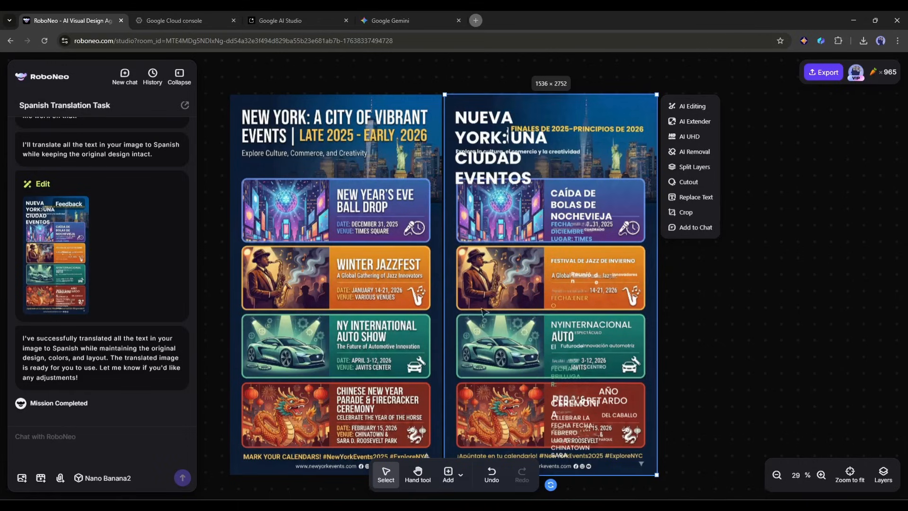
mouse_move(521, 245)
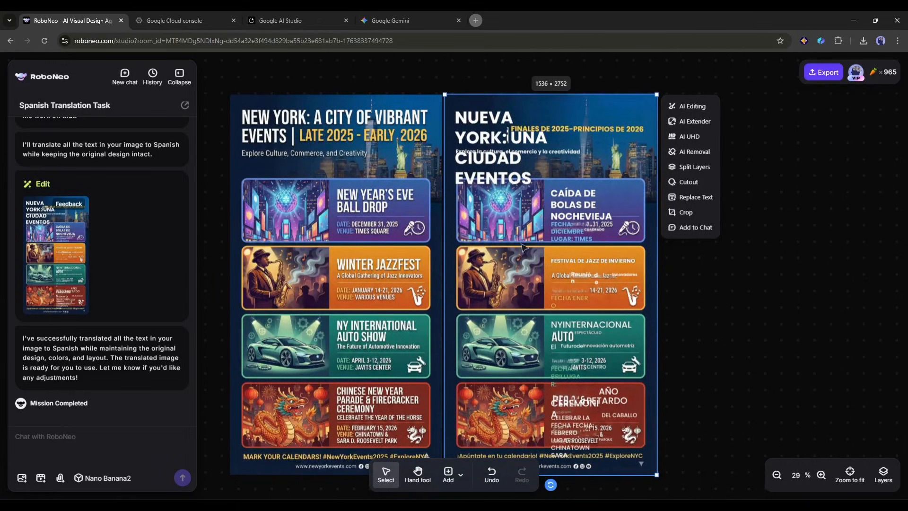
text(Now create versions in French, German, and Japanese.)
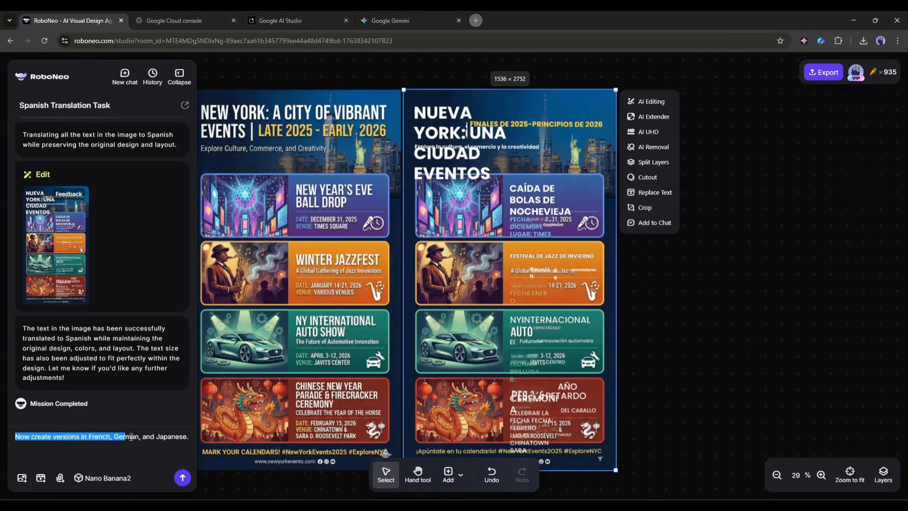
Request French, German and Japanese poster versions and review them on the canvas
click(181, 478)
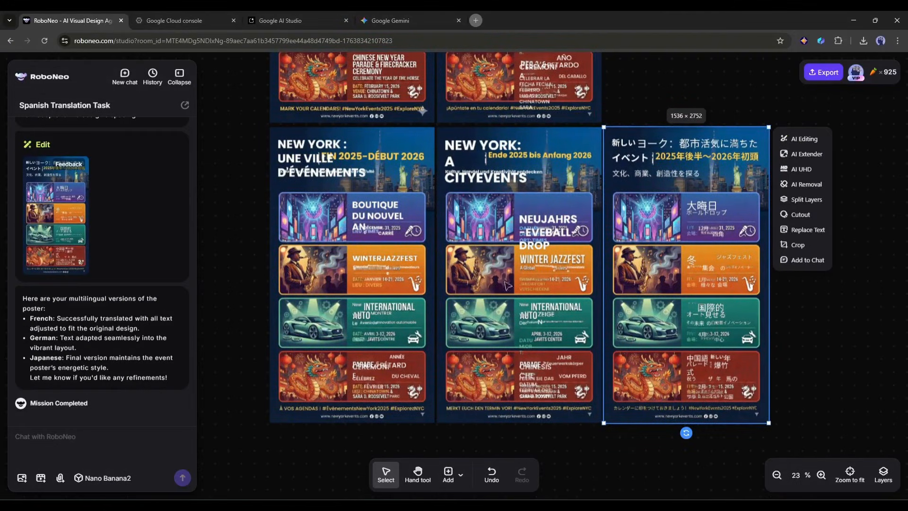
mouse_move(675, 297)
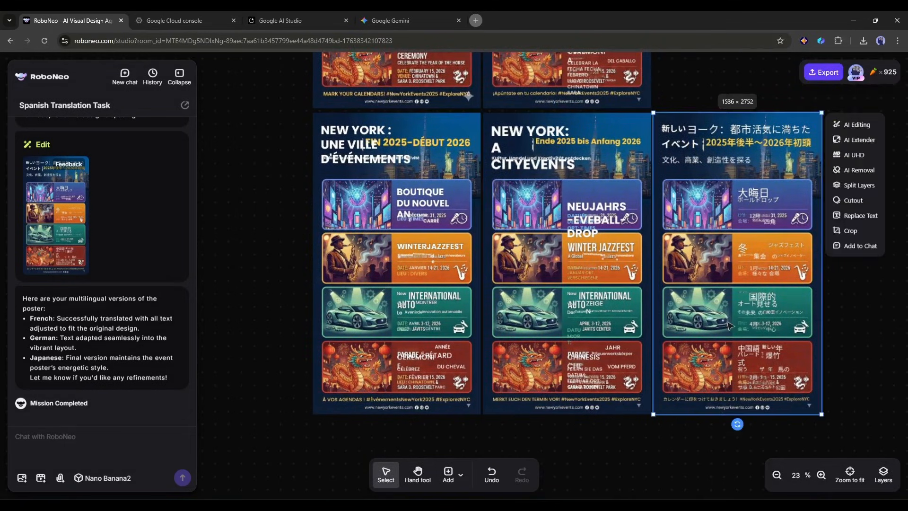
scroll(down, 3)
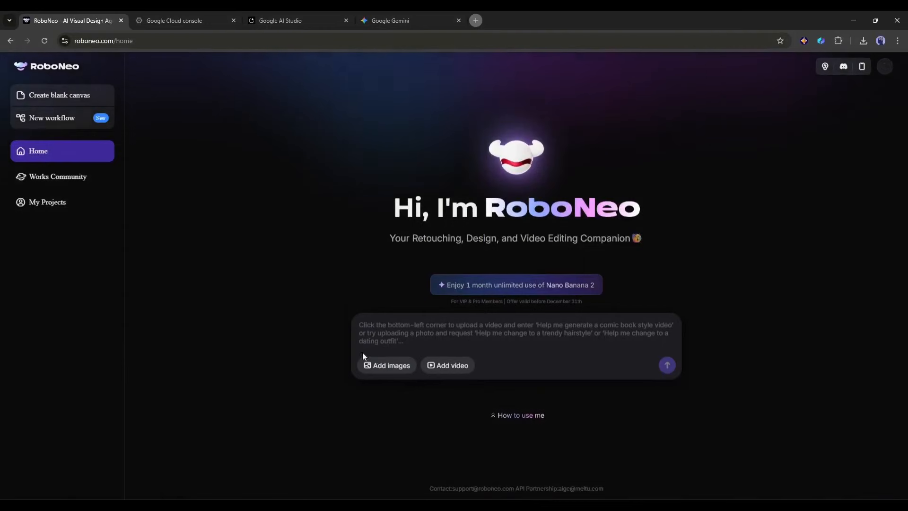
Attach both photos and send a black leather jacket try-on request with Nano Banana 2
click(387, 365)
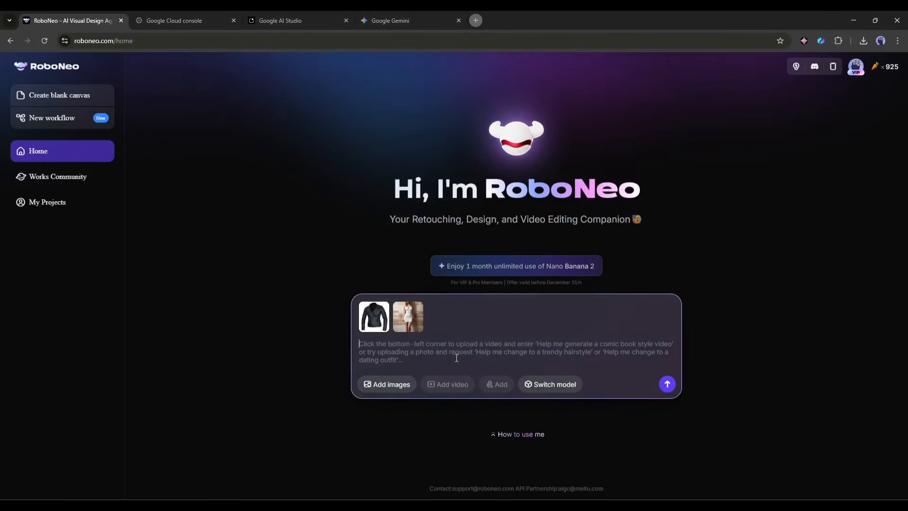
text(Have this person wear this black leather jacket. Keep the face and body proportions natural. Remove any existing outerwear)
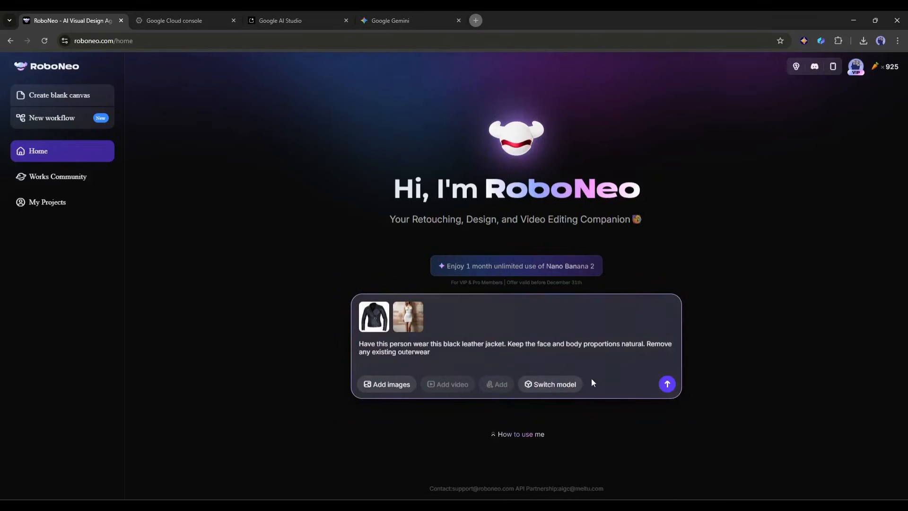
click(548, 384)
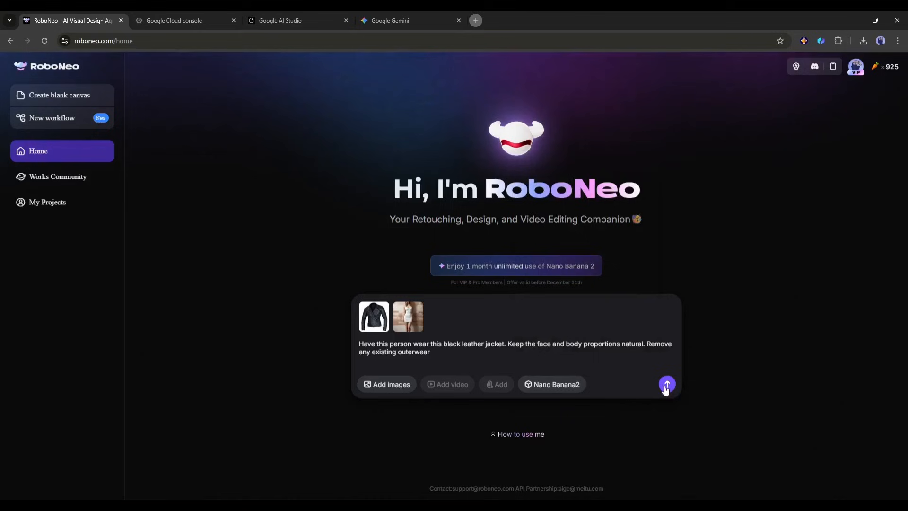
click(665, 384)
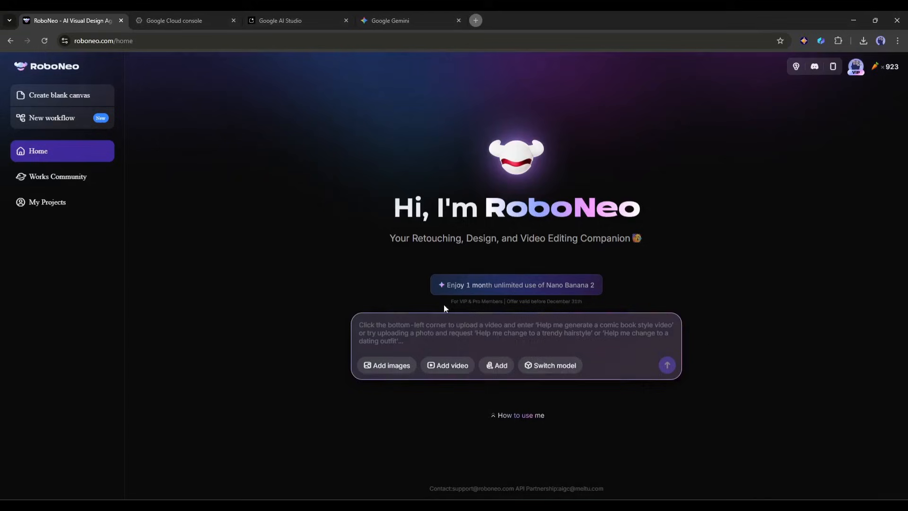
Generate a distracted-boyfriend meme labelled Me, My responsibilities, One more AI tool to try with Nano Banana2
text(Create a meme using the "distracted boyfriend" format. The boyfriend is labeled "Me," the girlfriend is labeled "My responsibilities," and the other woman is labeled "One more AI tool to try." Make the text bold, white with black outline, perfectly readable.)
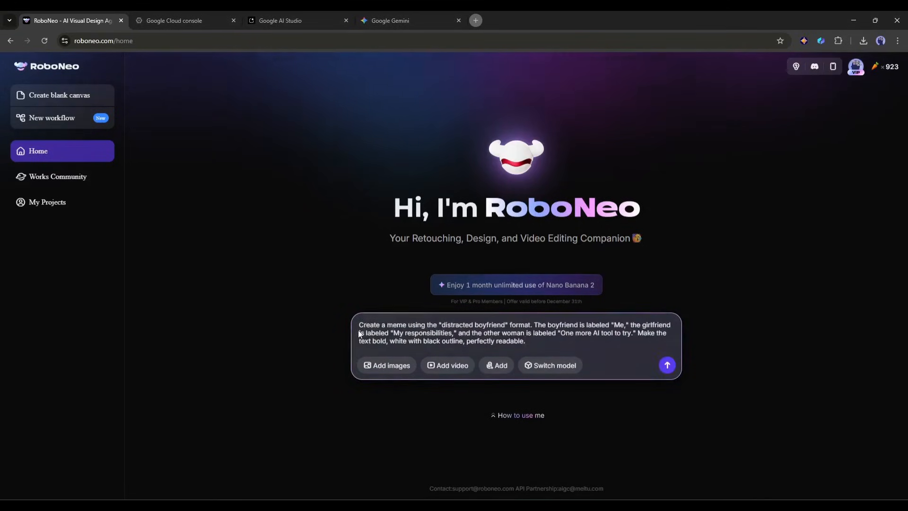
drag(359, 324, 488, 324)
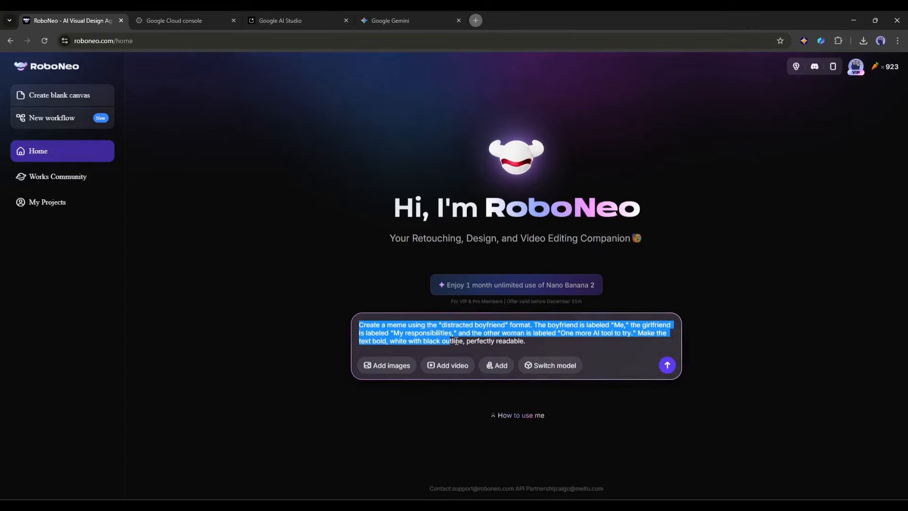
click(553, 365)
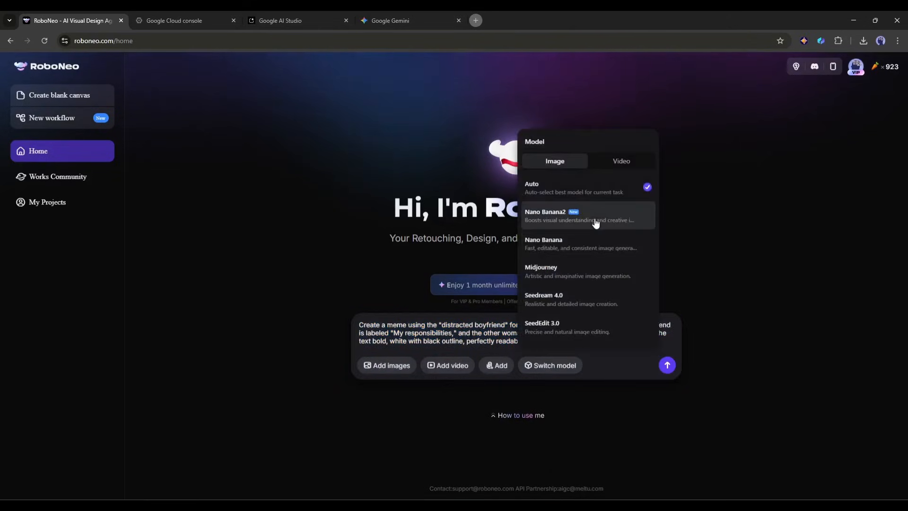
click(551, 215)
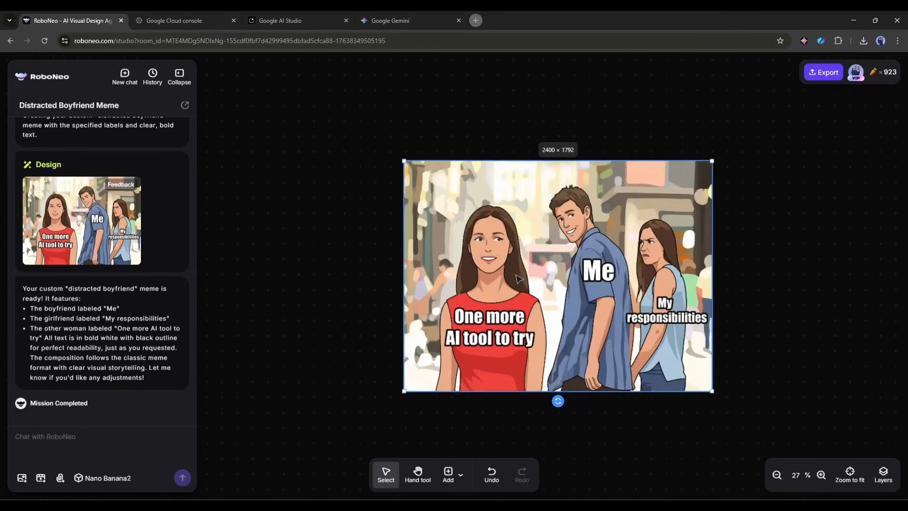
right_click(516, 279)
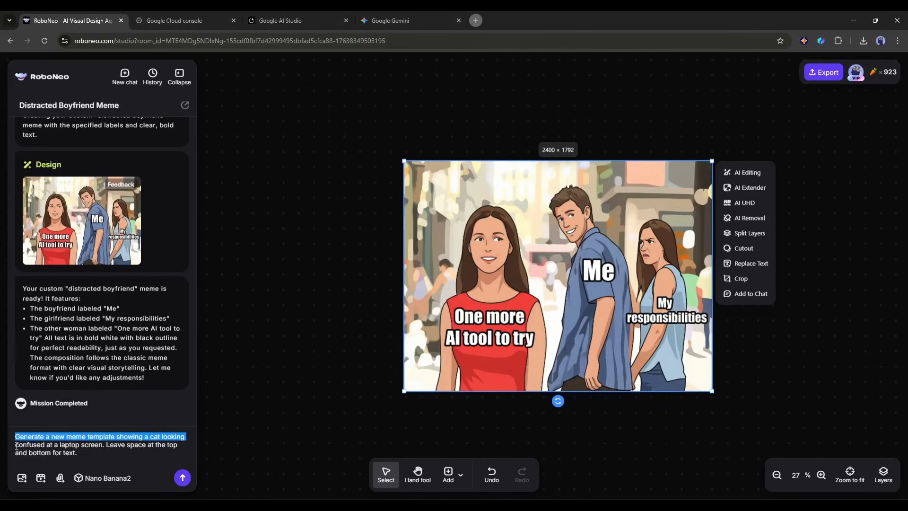
Generate a confused-cat template, add captions with 'add text on the template', then go home
click(181, 477)
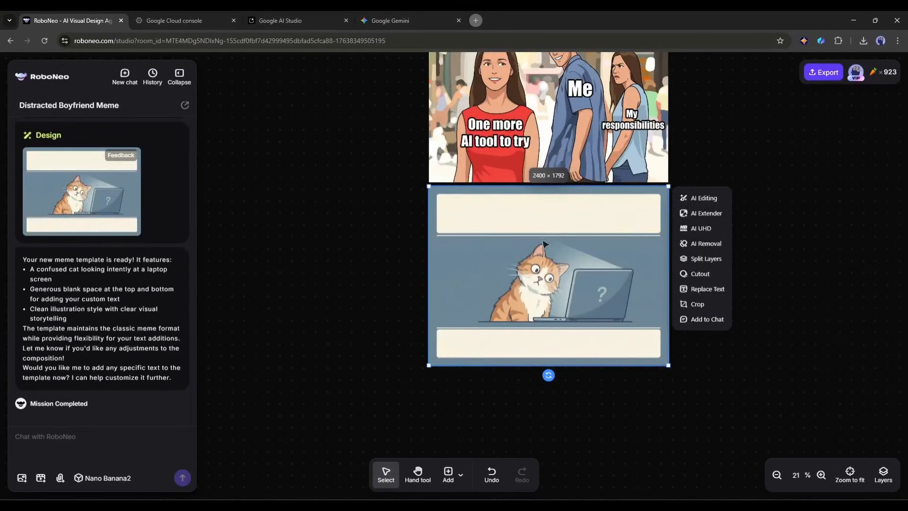
text(add text on the template)
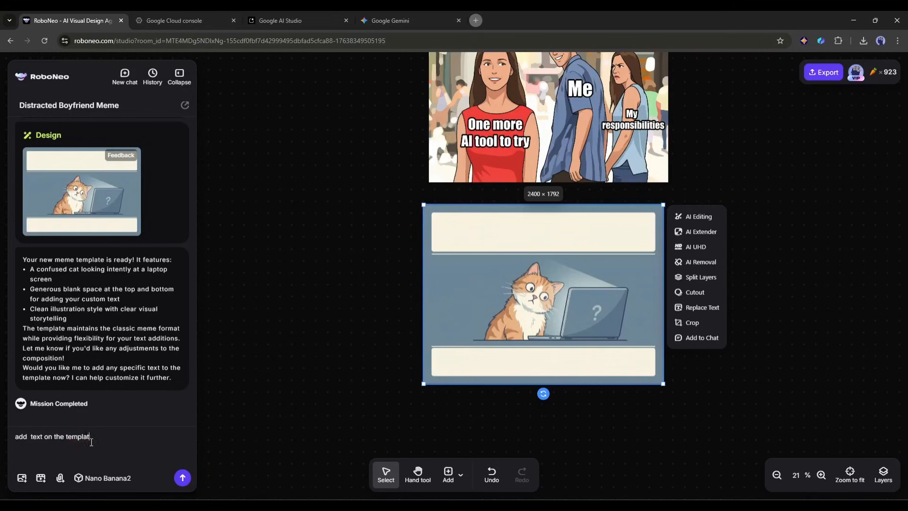
click(181, 477)
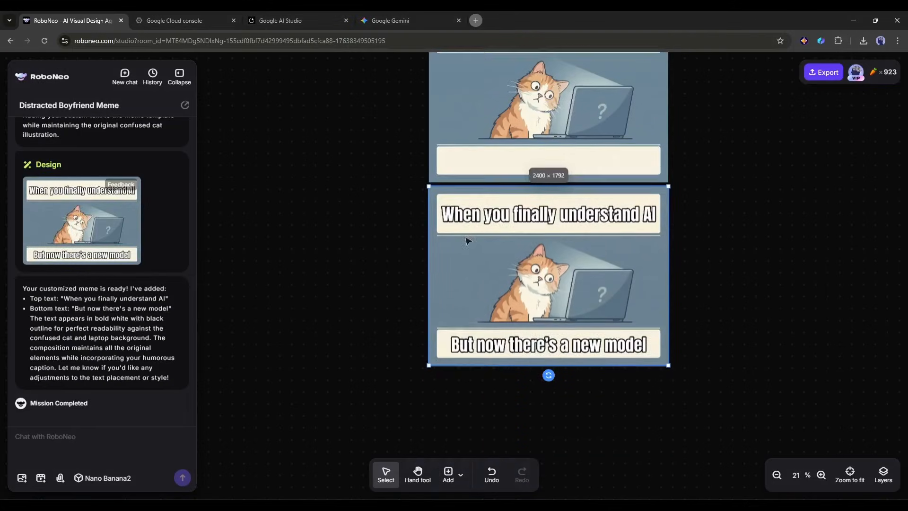
right_click(547, 308)
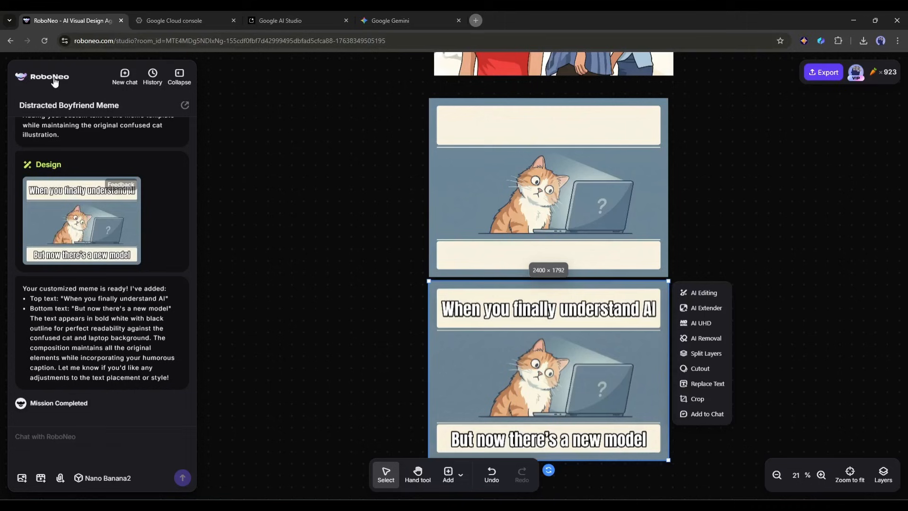
click(49, 77)
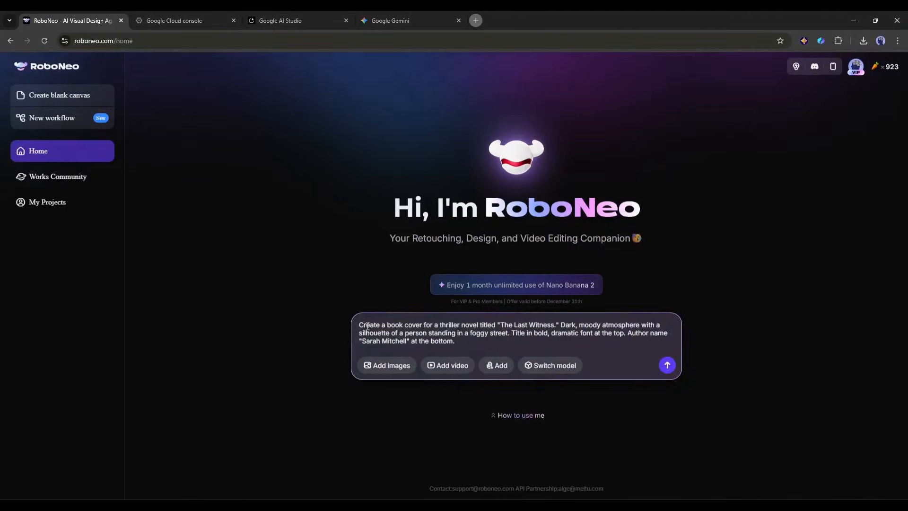
Submit the thriller cover prompt for The Last Witness with a lone figure on a foggy street
drag(360, 324, 518, 324)
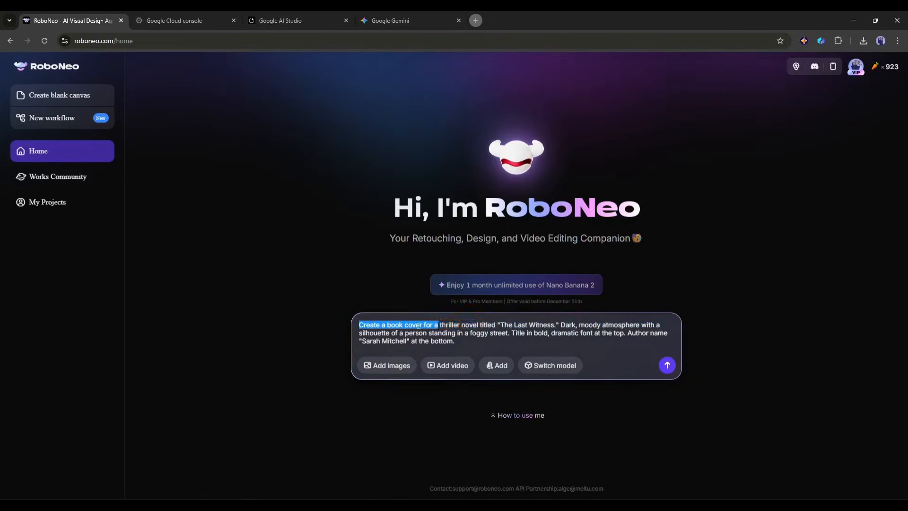
drag(438, 324, 519, 332)
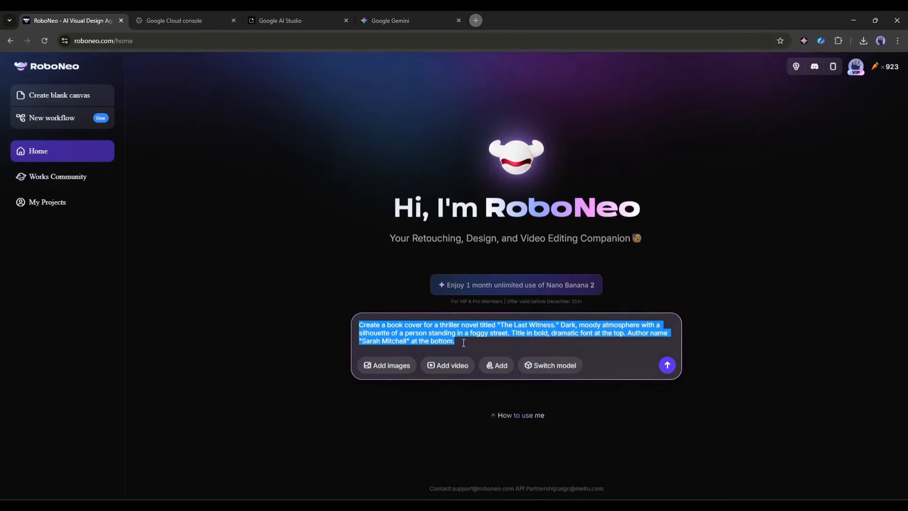
click(667, 365)
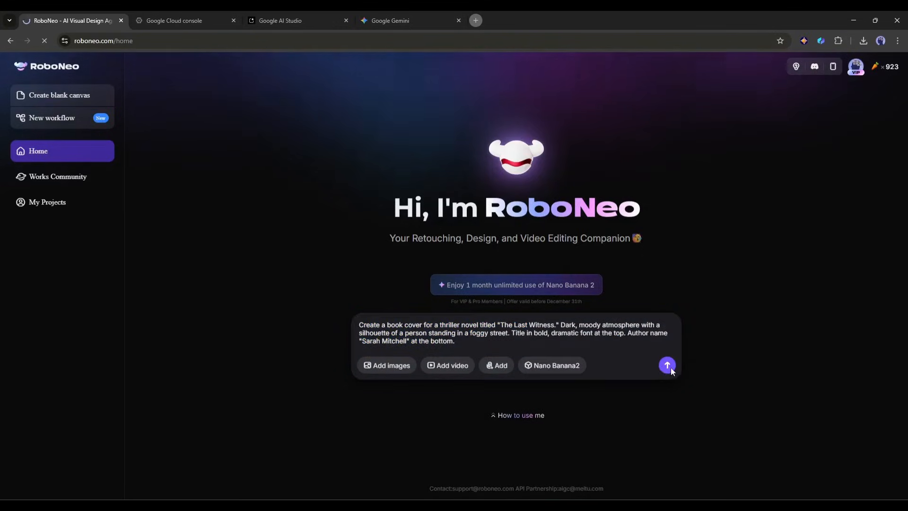
click(667, 365)
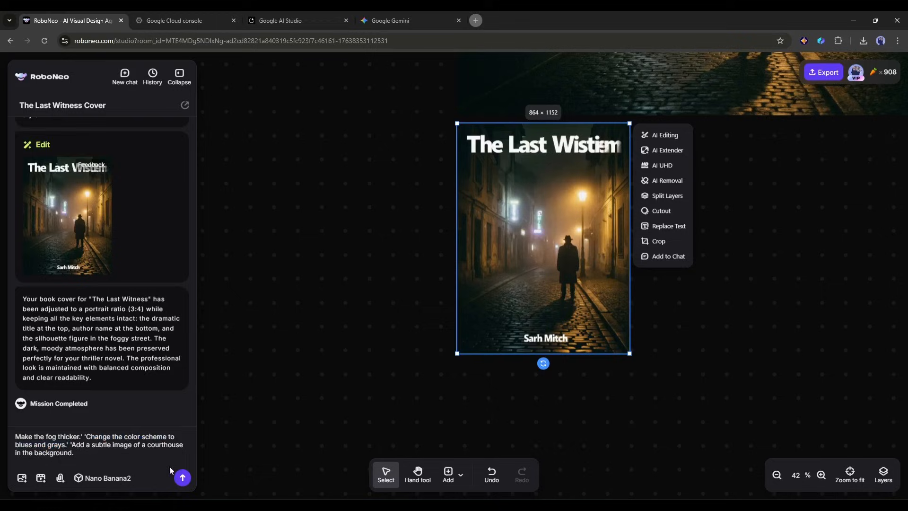
Request a thicker-fog blue-gray cover, then a hardcover mockup on a wooden table beside coffee
click(182, 476)
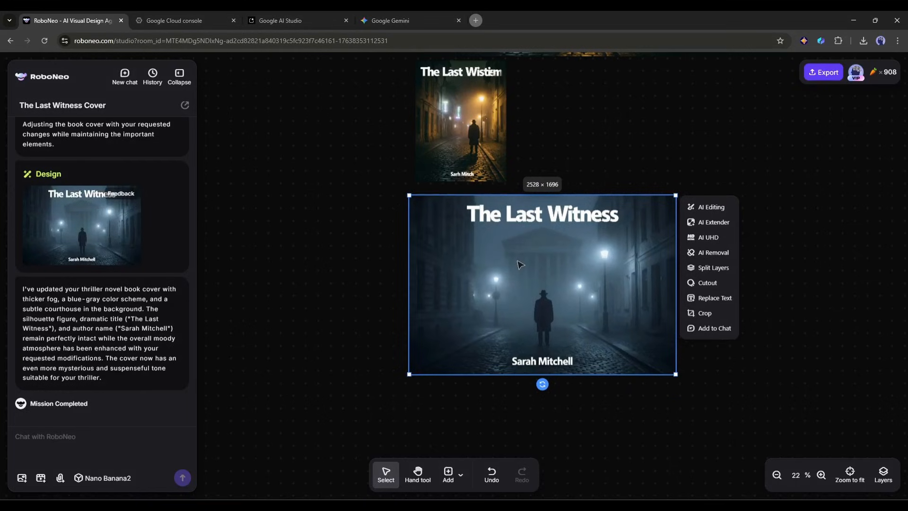
text(Show this book cover on a hardcover book sitting on a wooden table next to a coffee cup.)
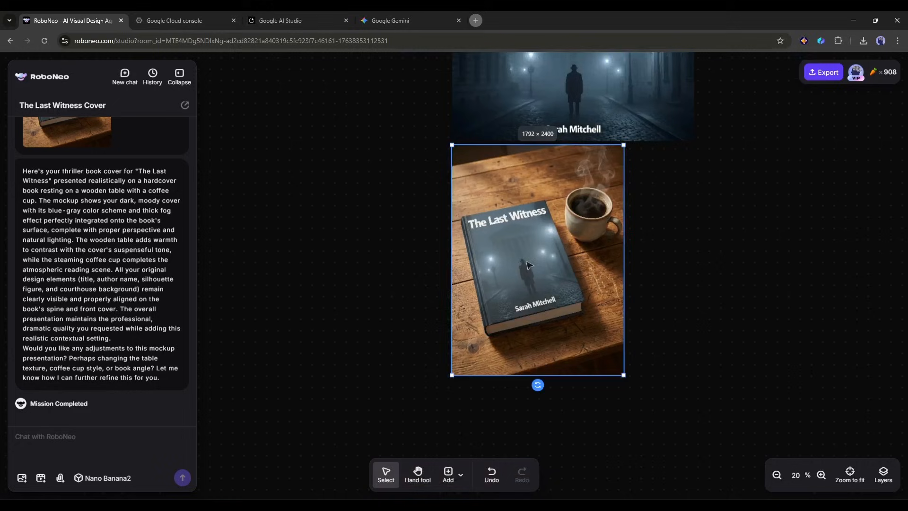
right_click(527, 264)
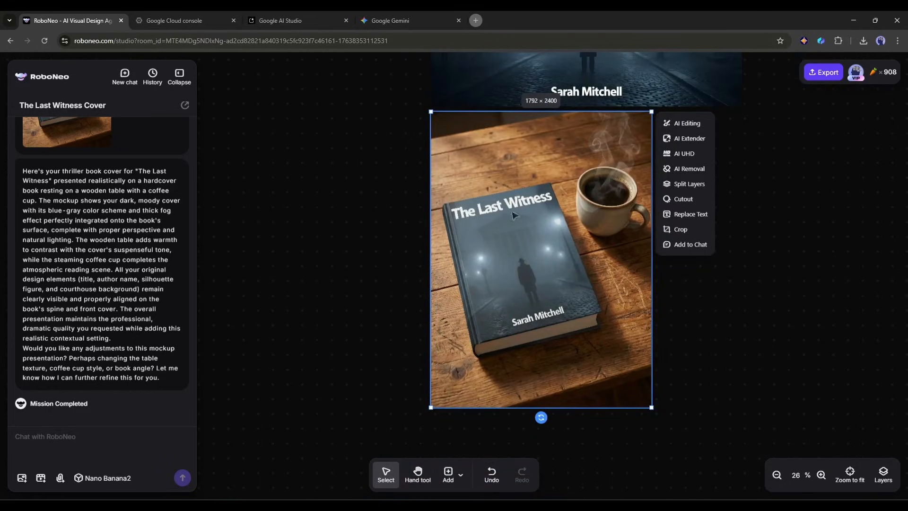
mouse_move(311, 78)
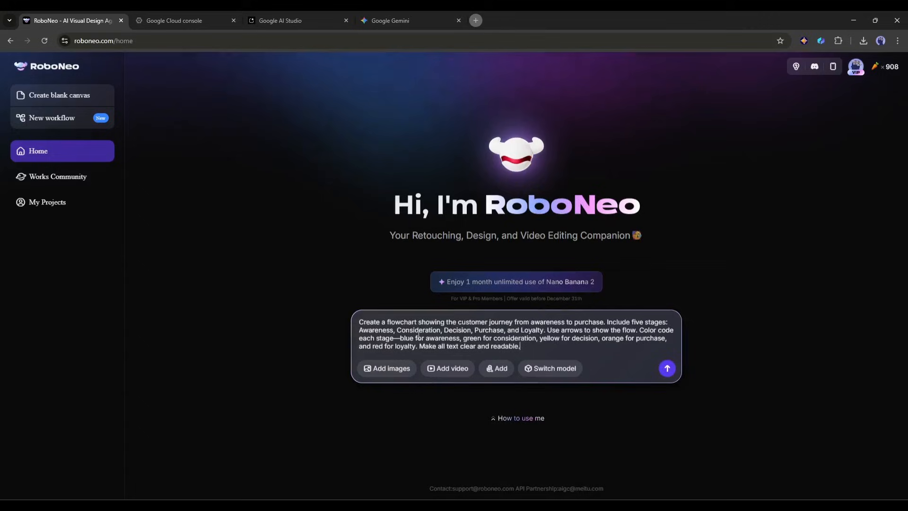
Submit the five-stage customer journey flowchart request with the blue-for-Awareness color rule
drag(359, 321, 528, 322)
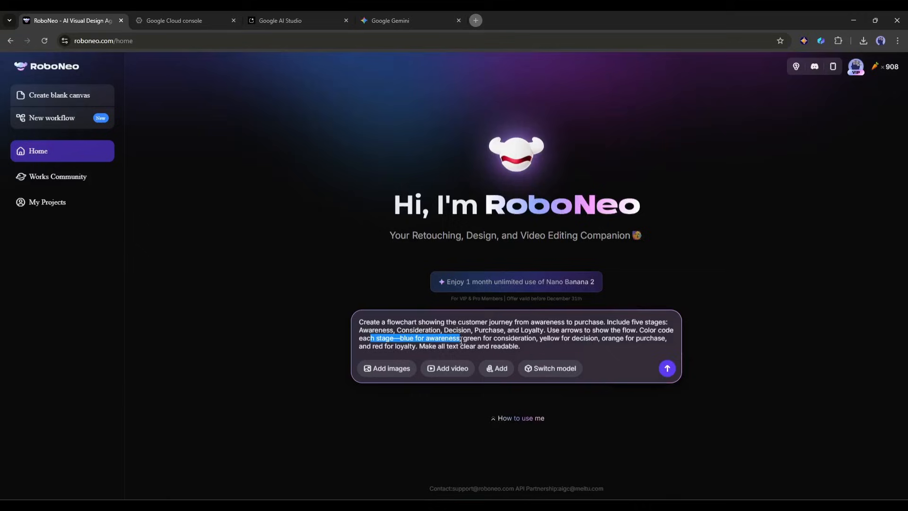
double_click(562, 338)
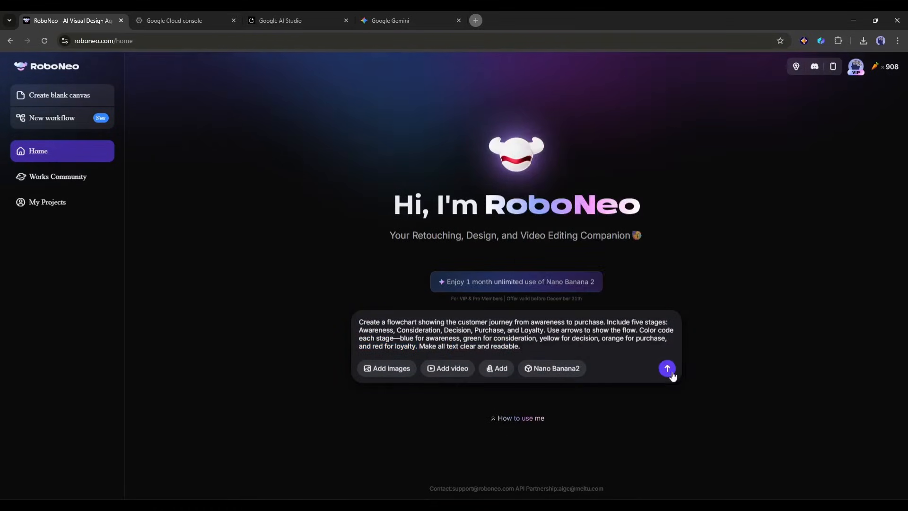
click(666, 368)
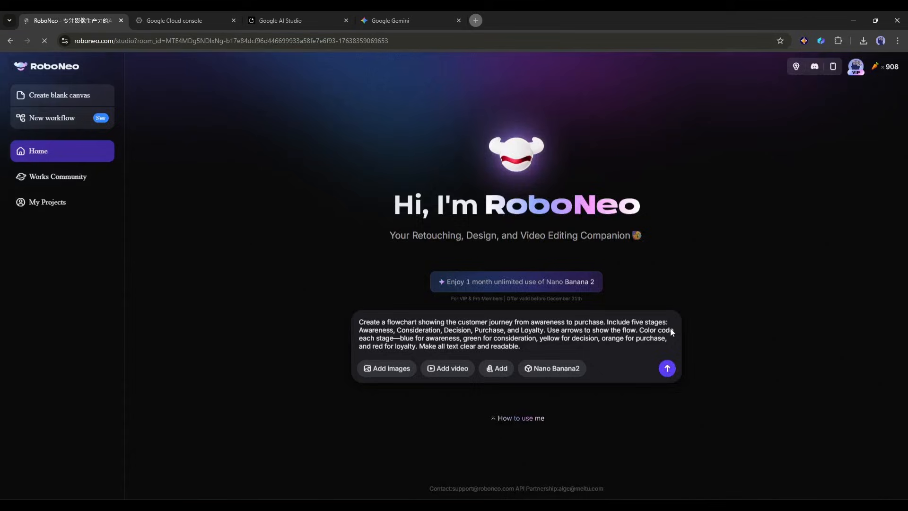
click(665, 368)
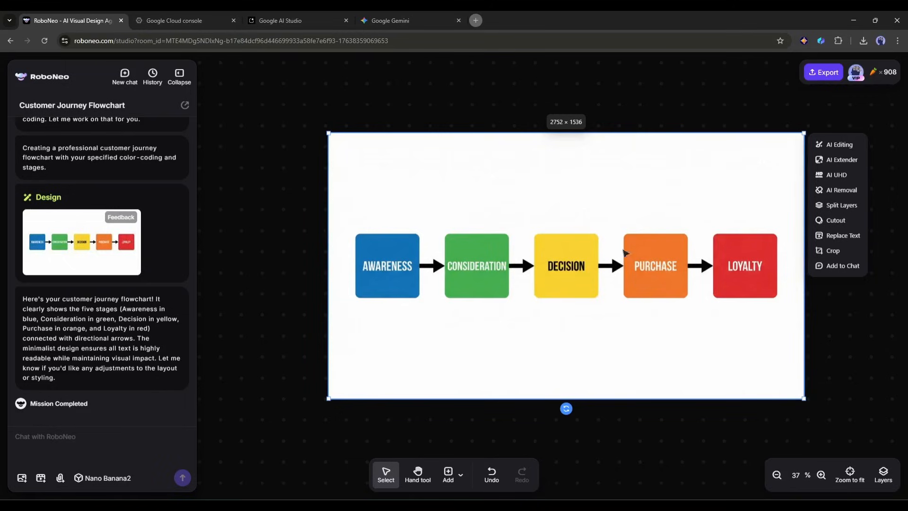
mouse_move(555, 315)
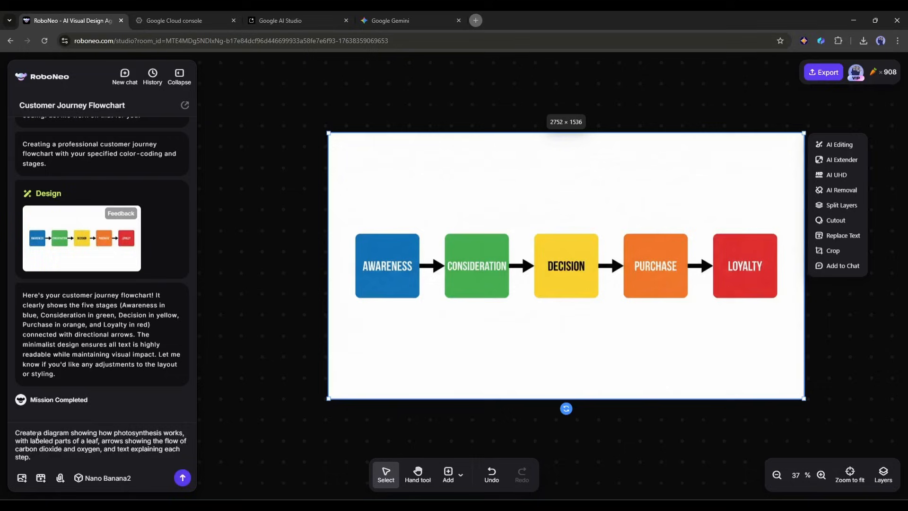
Submit the photosynthesis leaf cross-section prompt and review the labelled diagram
drag(37, 432, 185, 432)
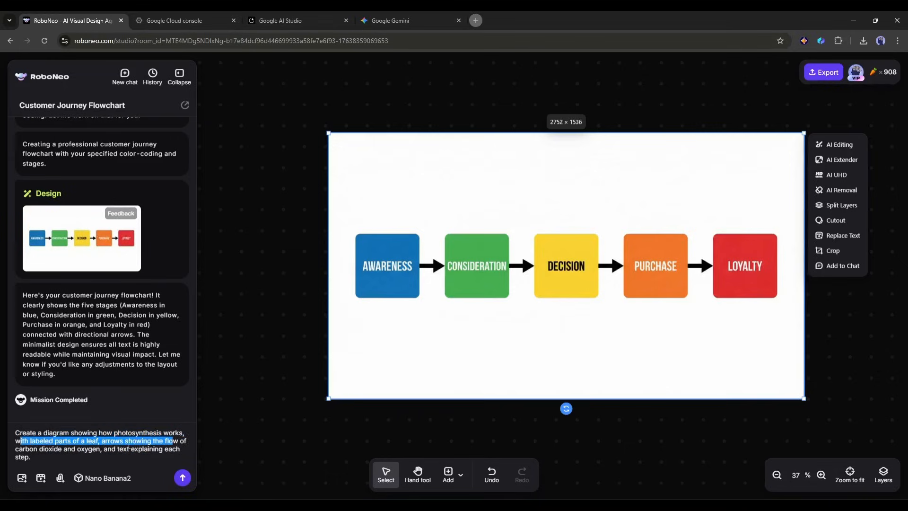
click(182, 476)
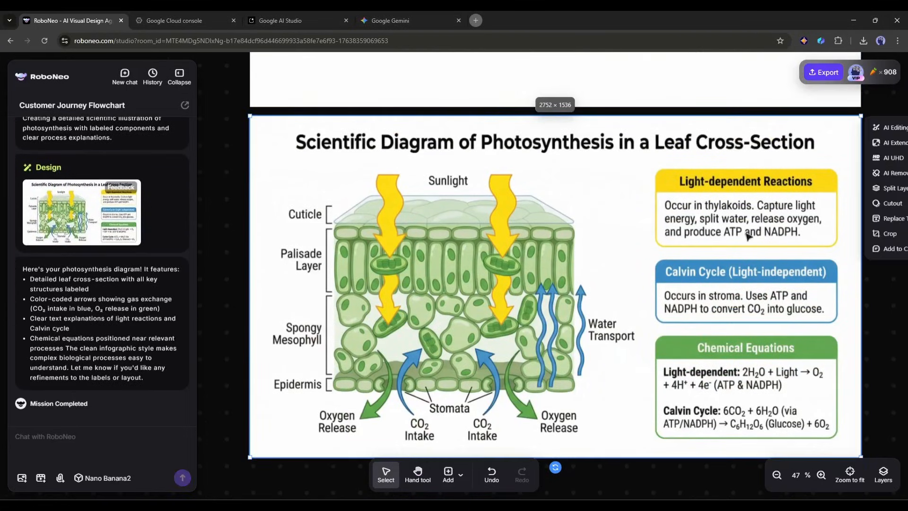
mouse_move(636, 296)
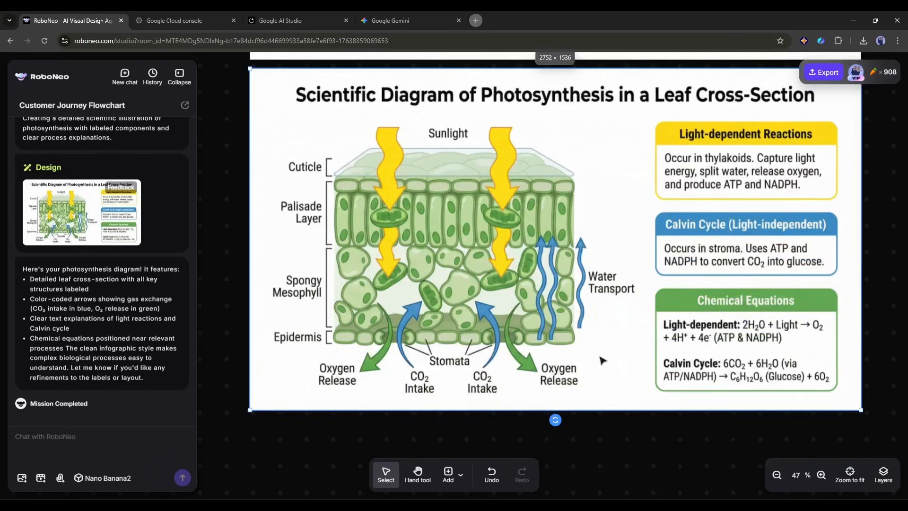
right_click(550, 232)
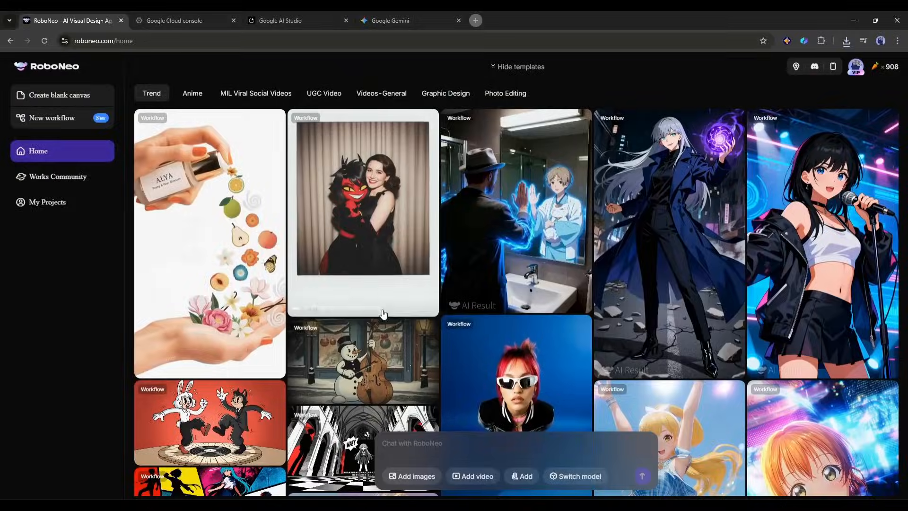
Open My Projects and load the Water Cycle Infographic from history
scroll(down, 3)
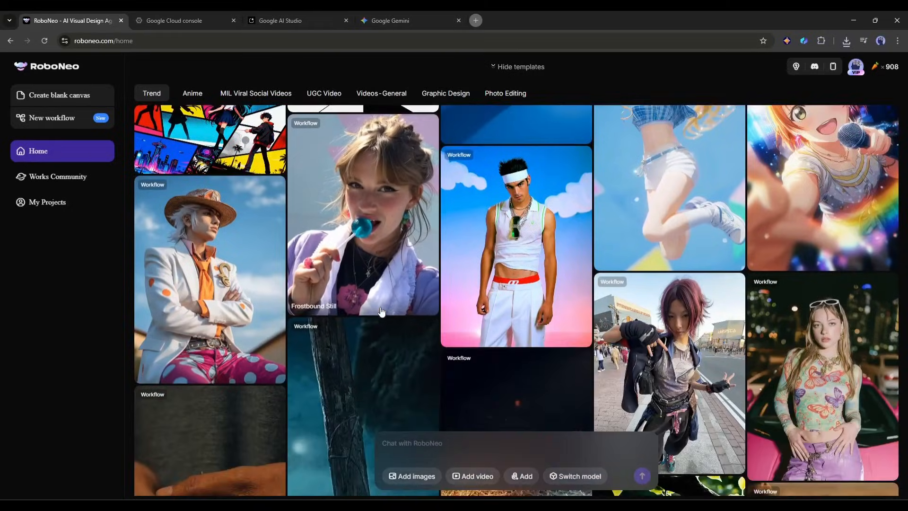
scroll(down, 3)
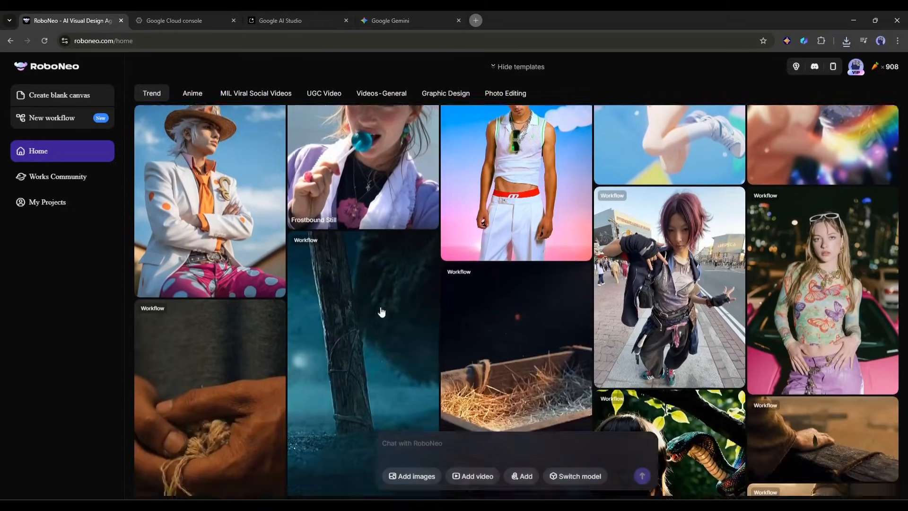
click(297, 20)
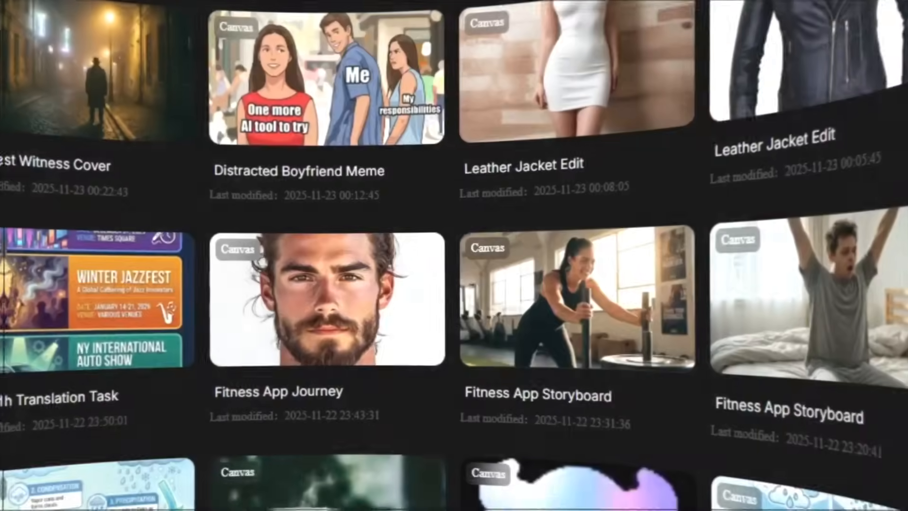
scroll(down, 3)
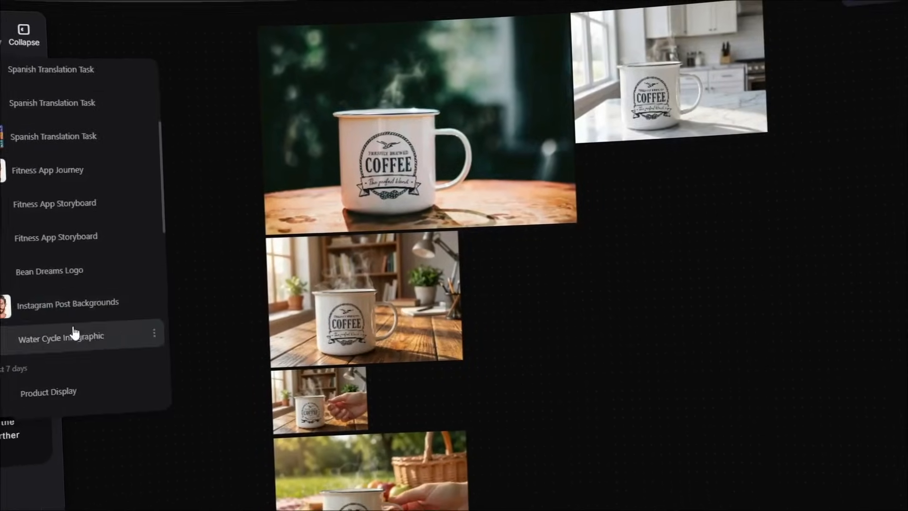
click(61, 337)
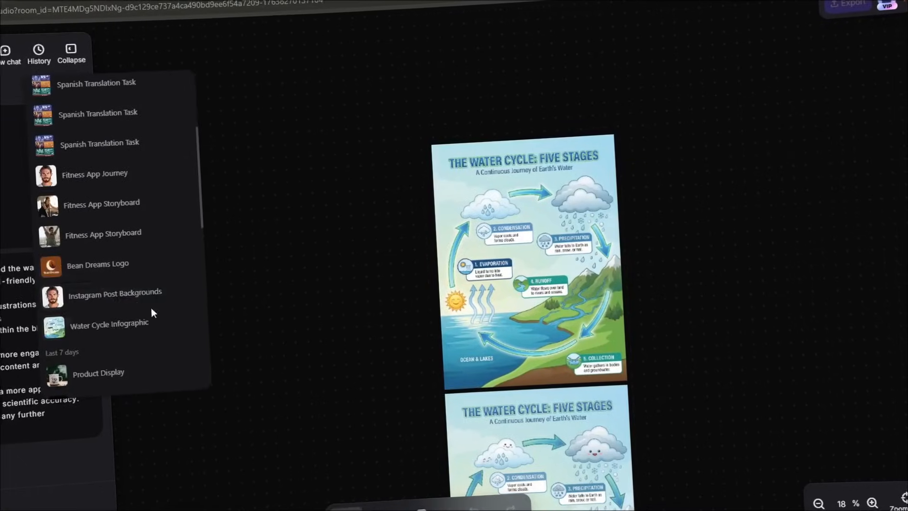